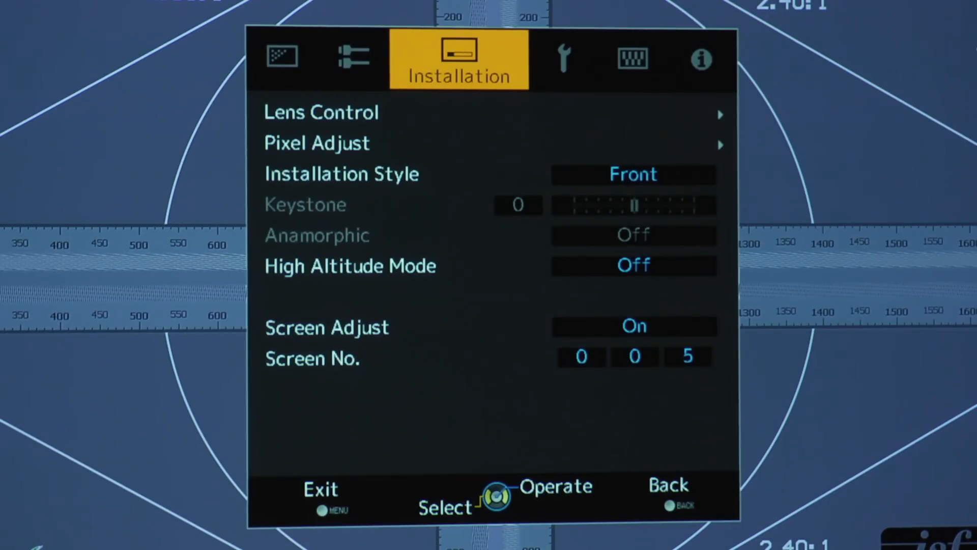
Show the Picture Adjust Color Profile submenu: Standard profile, color management on, Red selected.
left_click(282, 56)
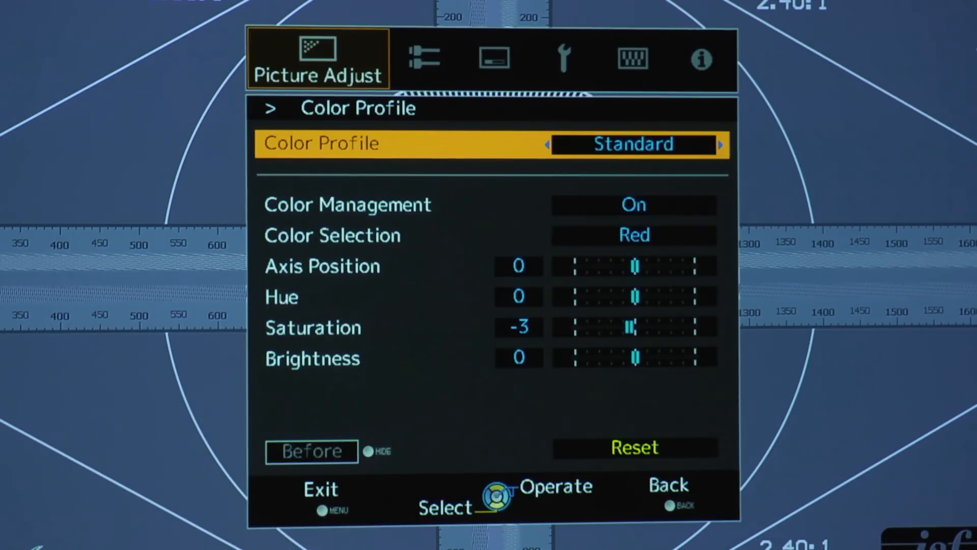